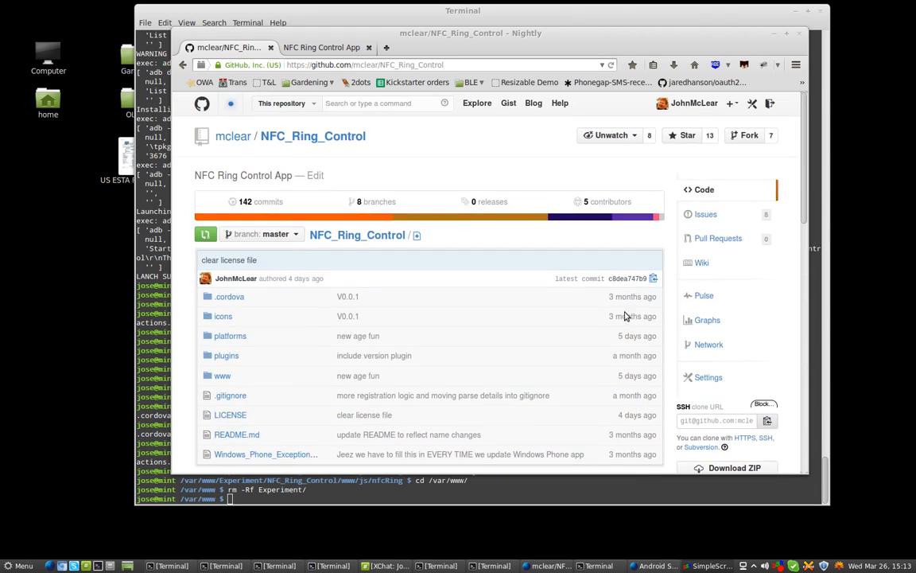
Scroll the NFC_Ring_Control repo page to its README, then return to the terminal
scroll(down, 3)
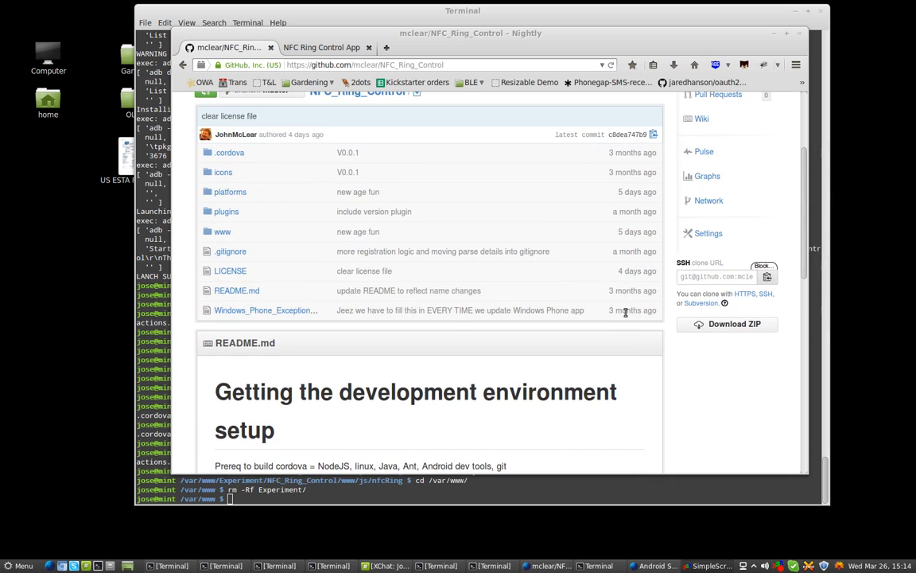
click(726, 276)
text(s)
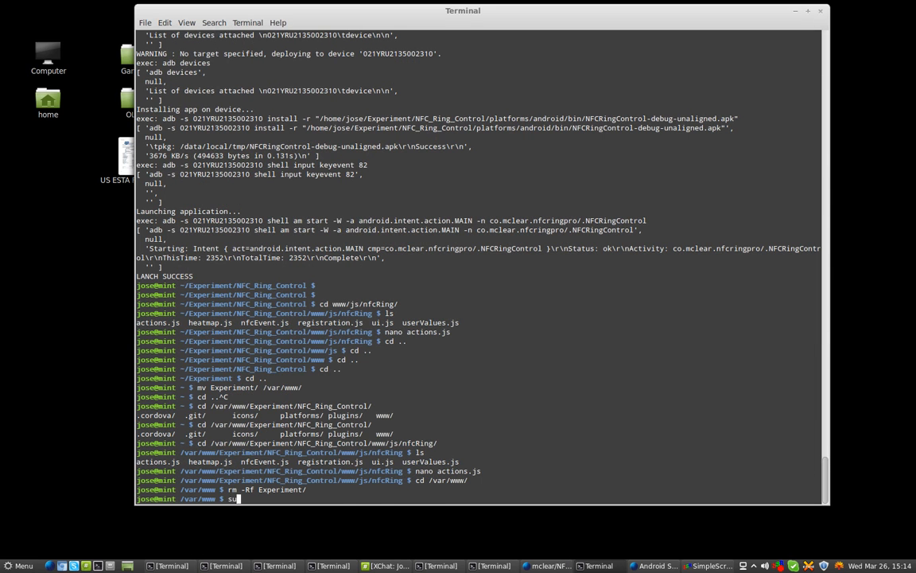
Run sudo apt-get install git, then search nodejs and open the Node.js website
text(udo apt-get install git)
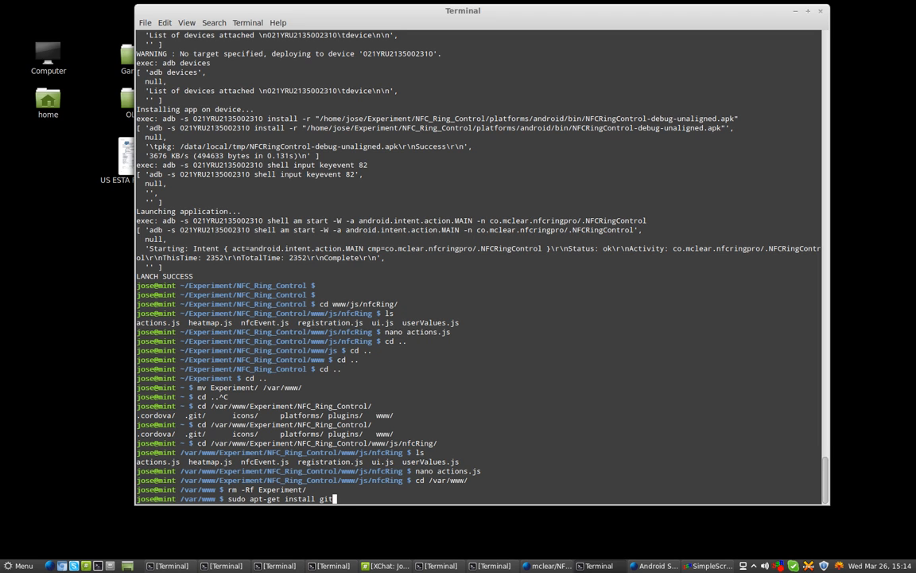
key(Return)
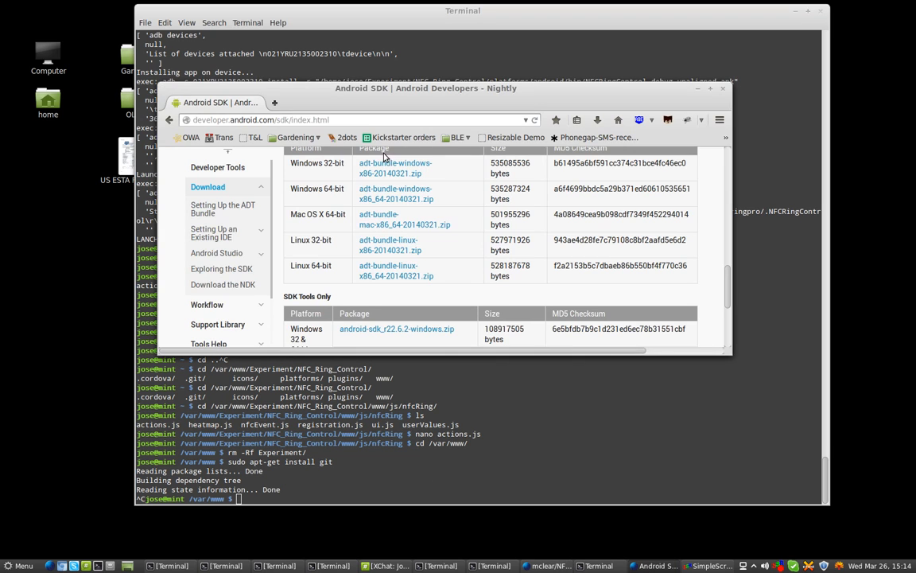
text(nodejs)
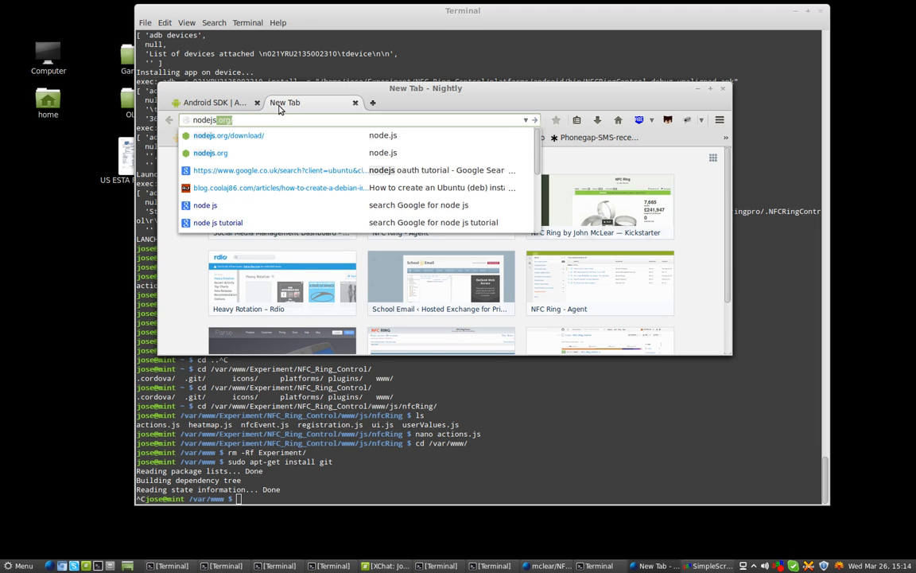
click(229, 134)
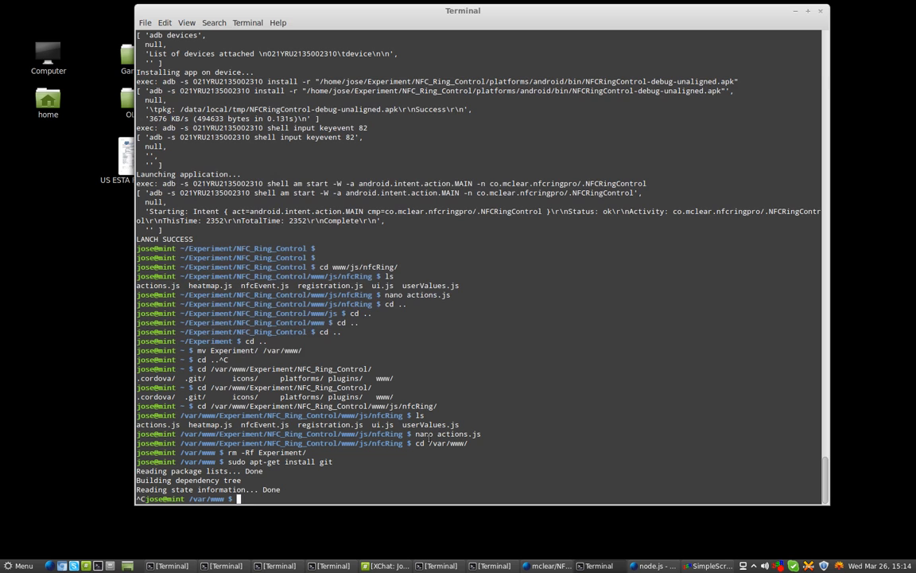
Enter the node-v0.10.26 wget download and tar extract commands, cancelling the download
text(wget http://nodejs.org/dist/v0.10.26/node-v0.10.26.tar.gz)
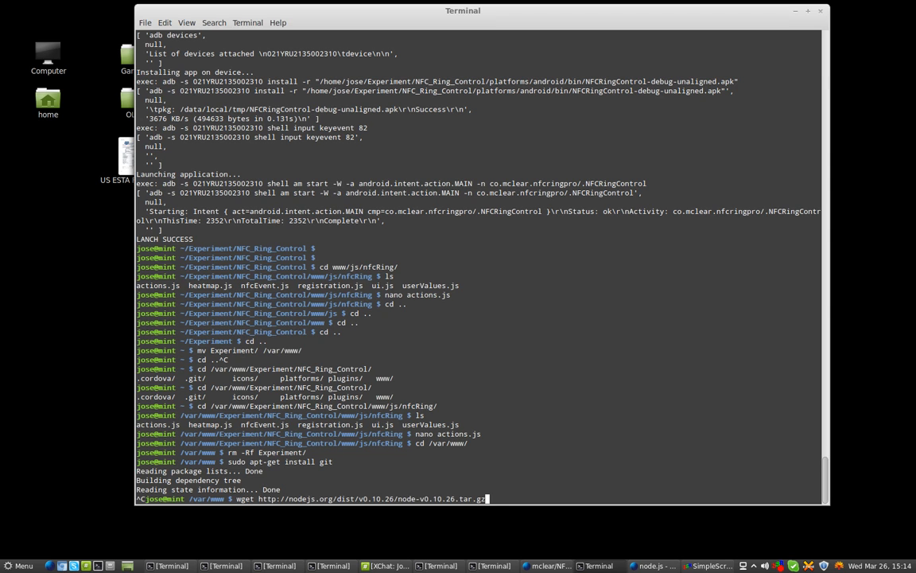
key(ctrl+c)
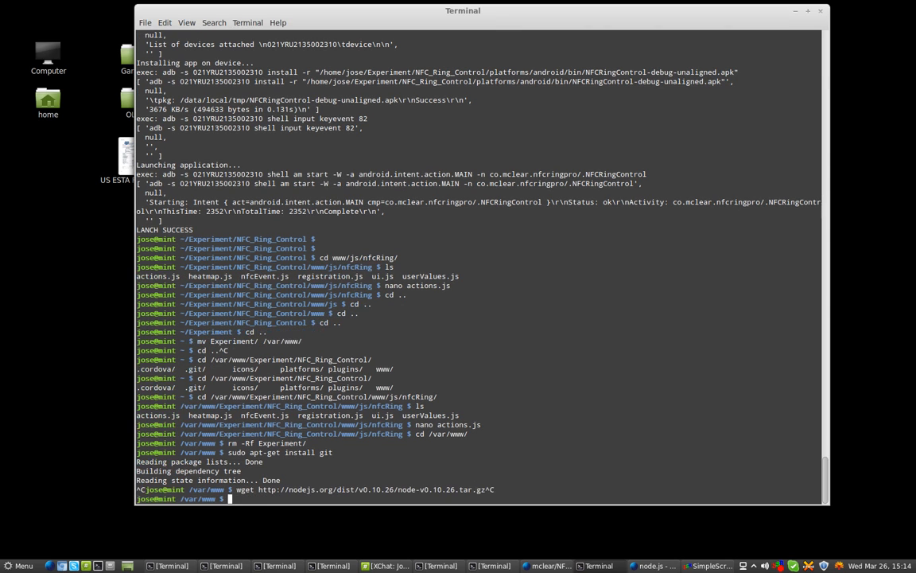
text(tar -zxvf node-...^C)
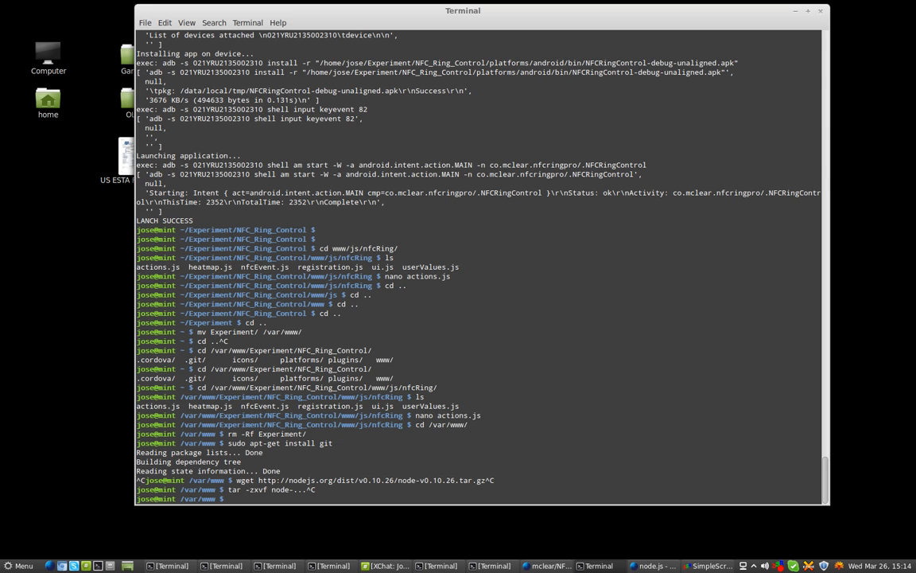
Check the Node.js version with node -v and begin npm install -g cordova
text(node -v)
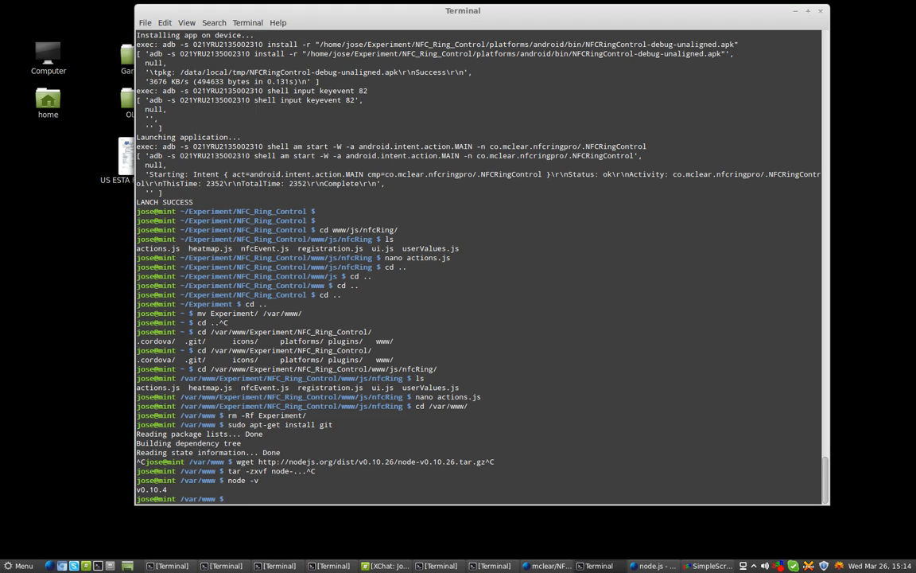
text(n)
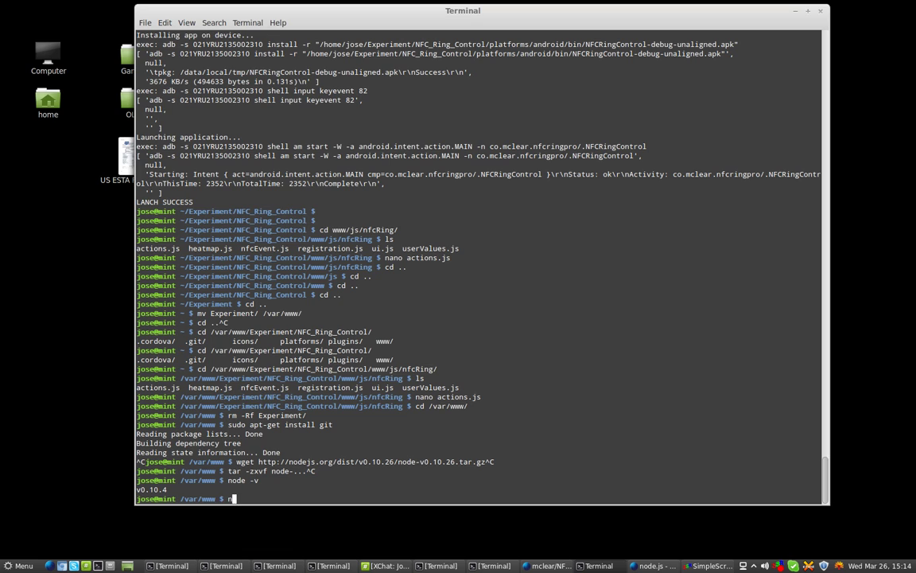
text(npm install -g cordova^C)
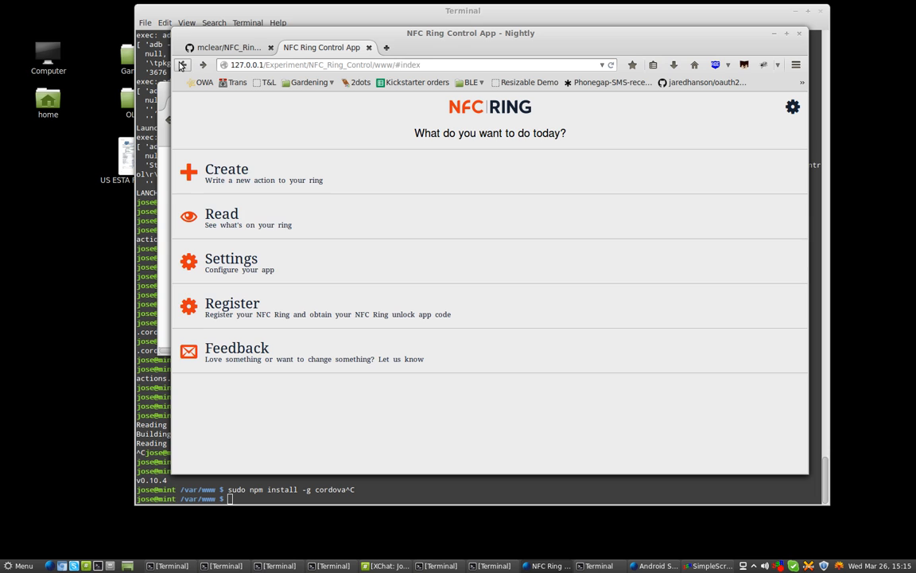
View the repository README's cordova setup commands and select them
click(231, 46)
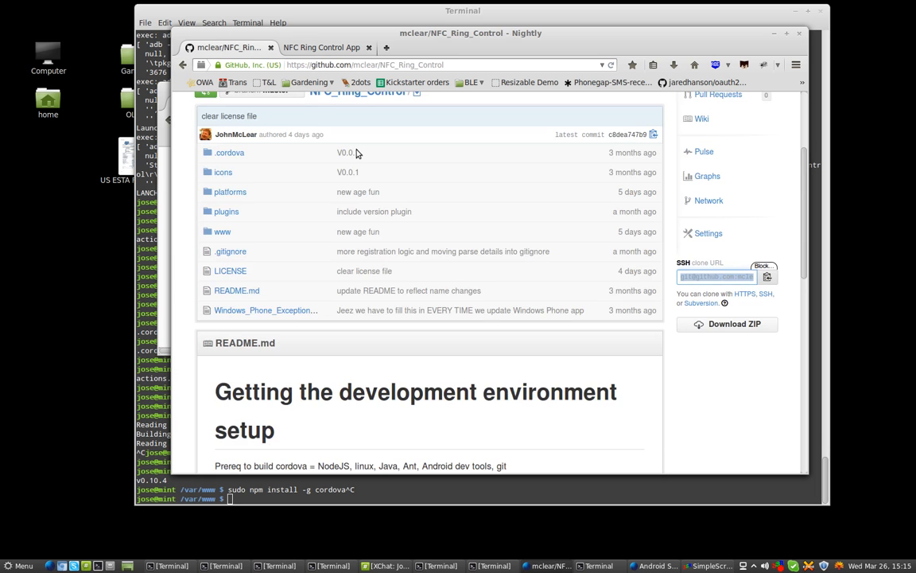
scroll(down, 3)
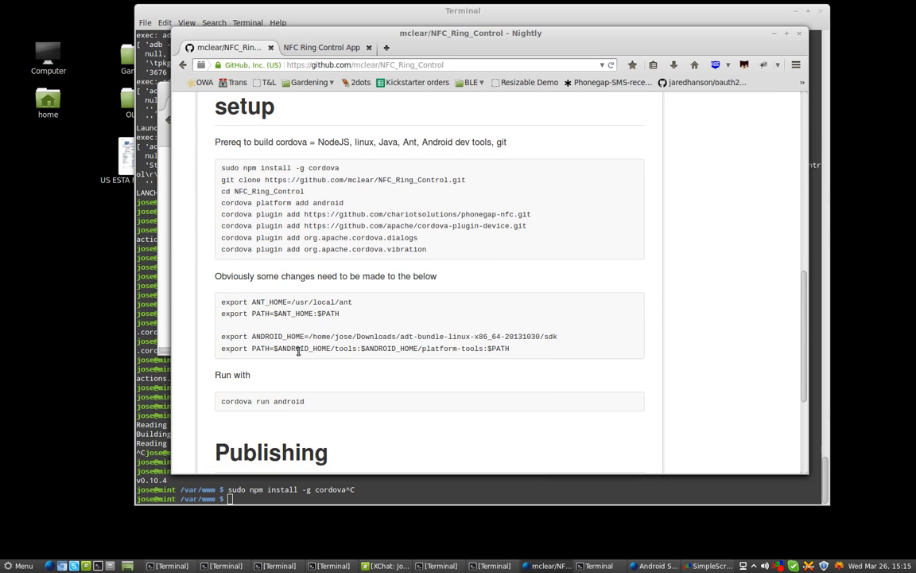
drag(221, 301, 501, 348)
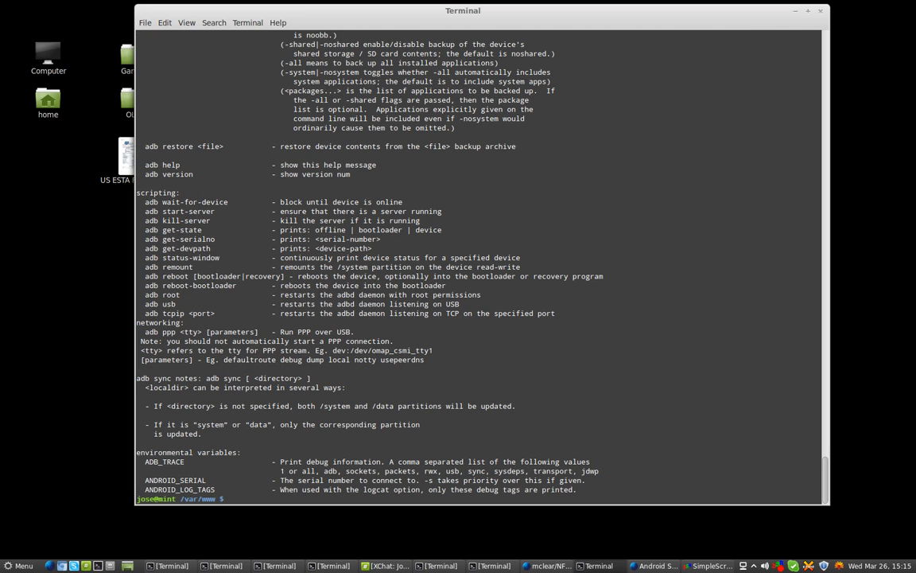
Run adb and adb devices to list the attached phone, staying in the terminal
text(adbad)
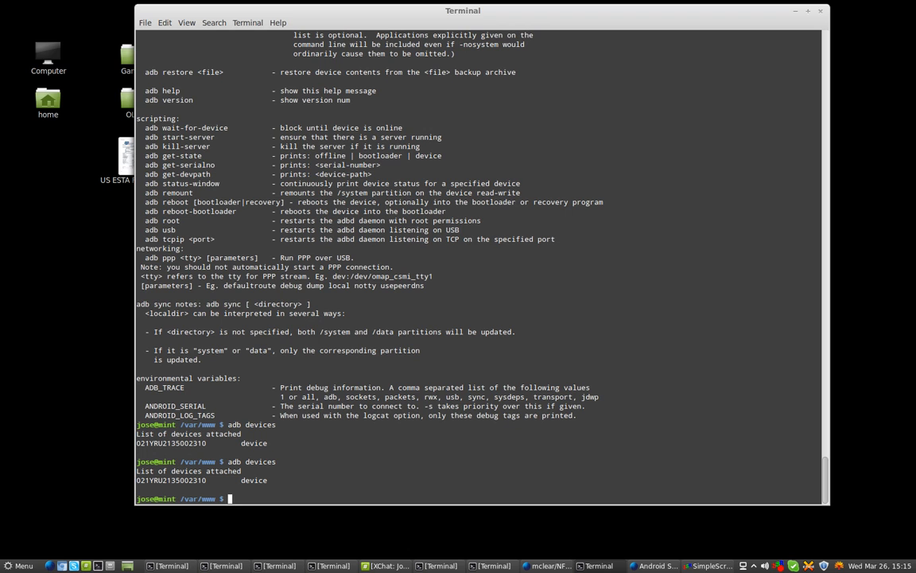
key(Alt+Tab)
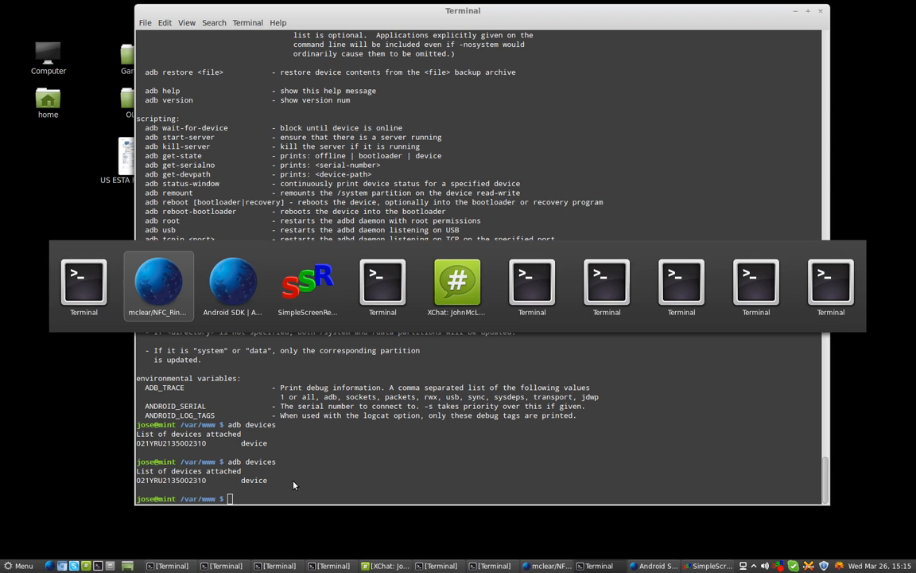
click(159, 283)
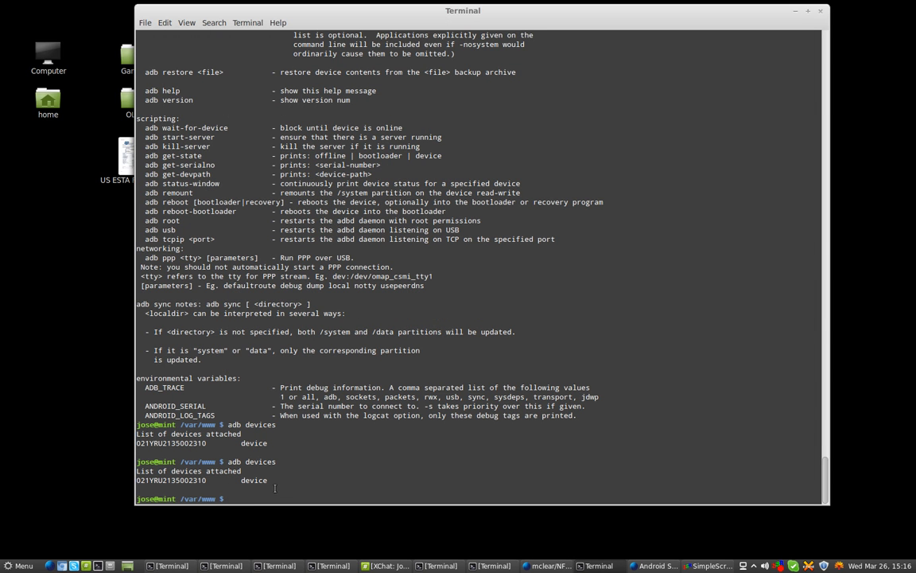
text(mkdir)
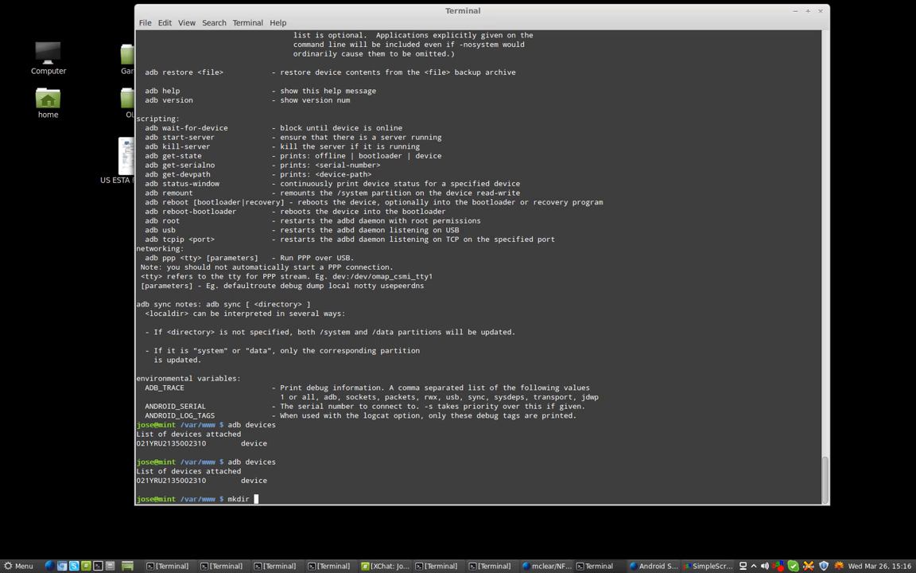
Make the Experiment folder, clone NFC_Ring_Control into it and list its contents
text(apt-get install apache2)
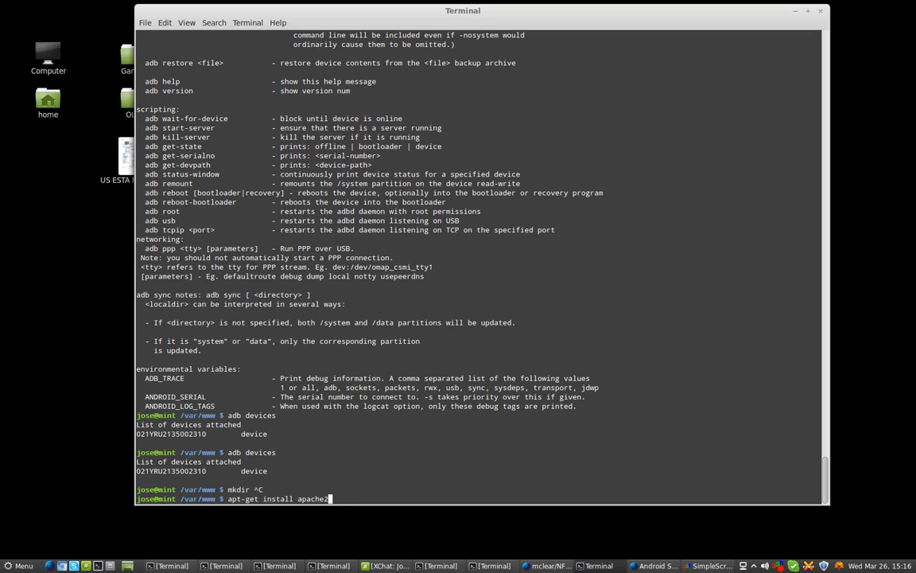
key(Return)
text(git clone https://github.com/mclear/NFC_Ring_Control.git)
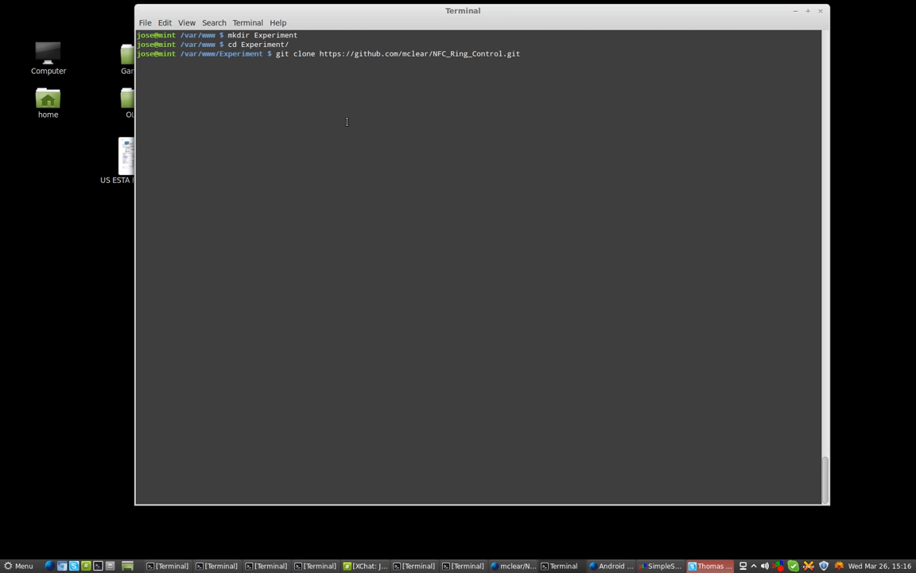
key(Return)
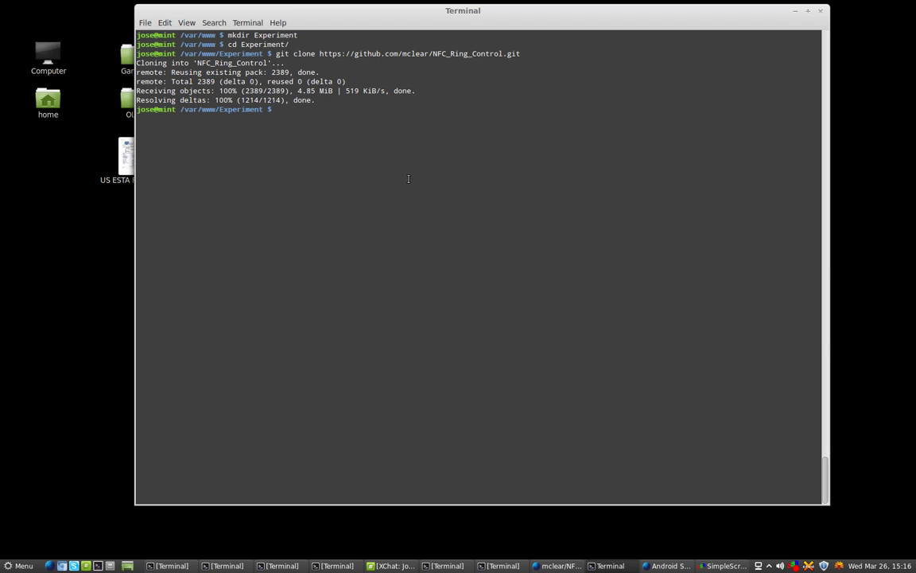
text(ls)
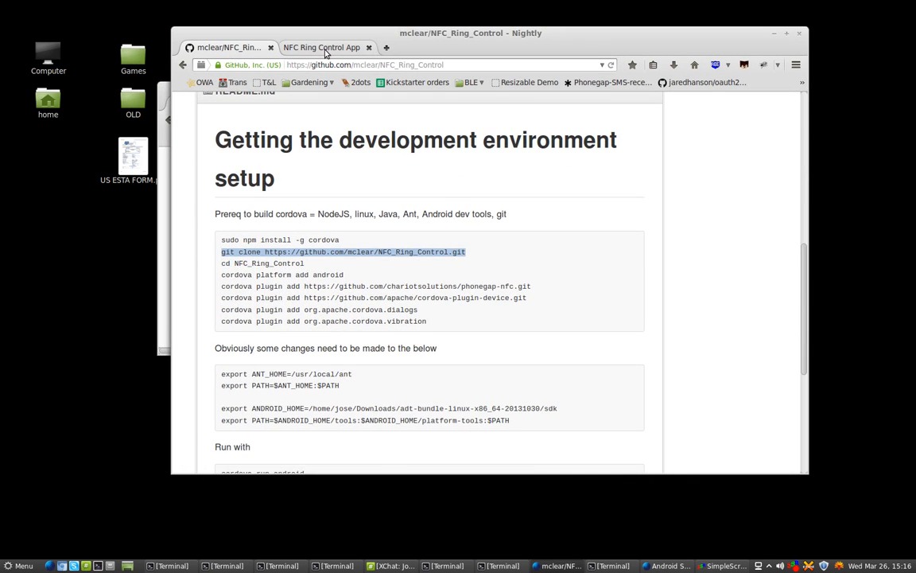
Show the NFC Ring Control App tab and start creating a new Text action
click(330, 48)
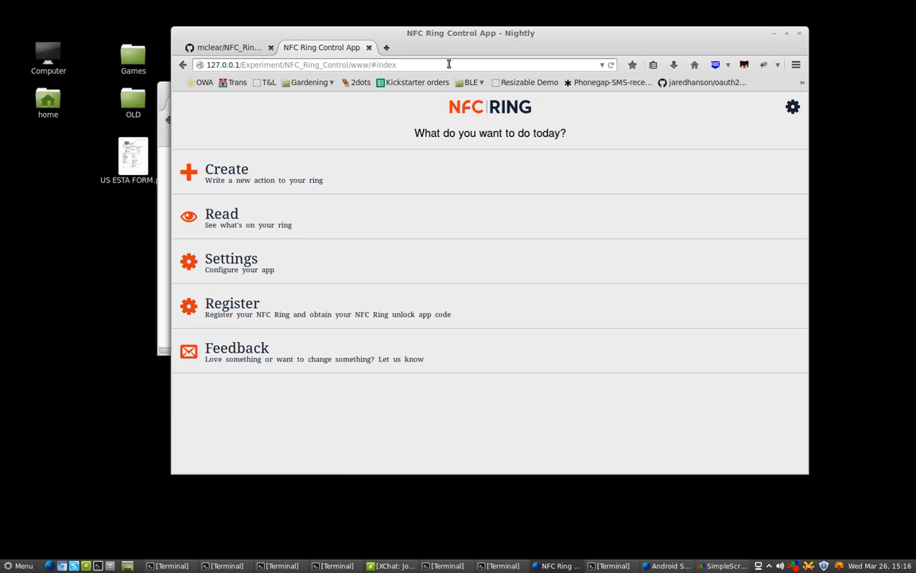
mouse_move(757, 229)
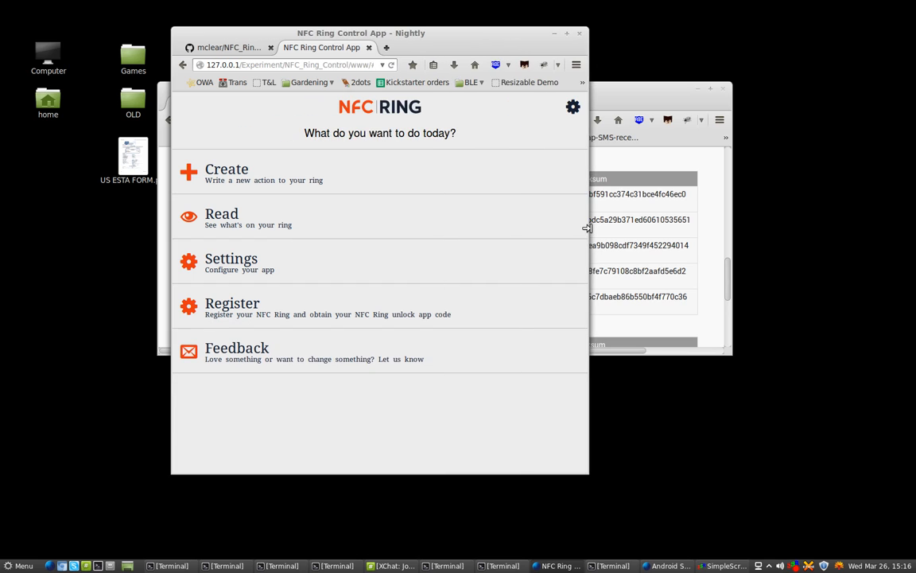
click(238, 174)
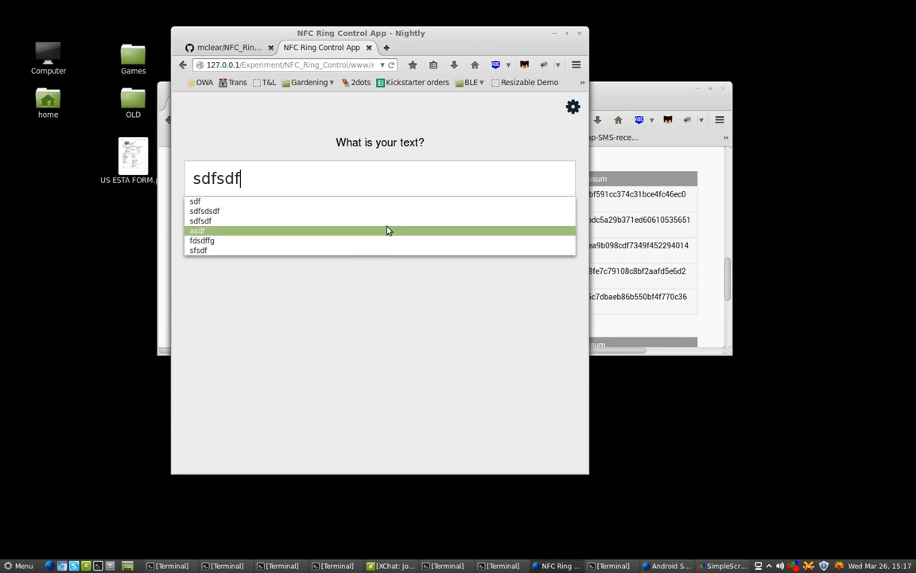
click(197, 230)
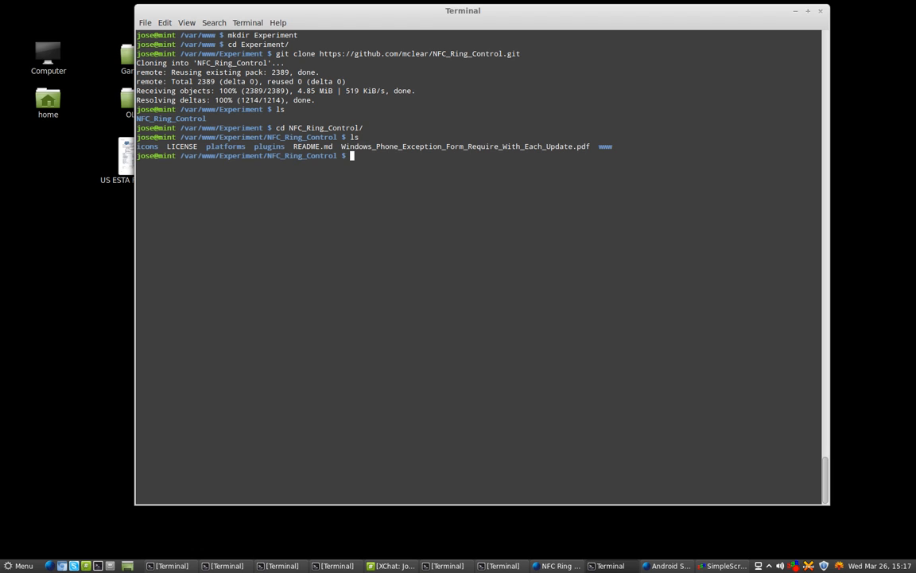
Change into the www/js/nfcRing/ scripts folder
text(cd www/js/)
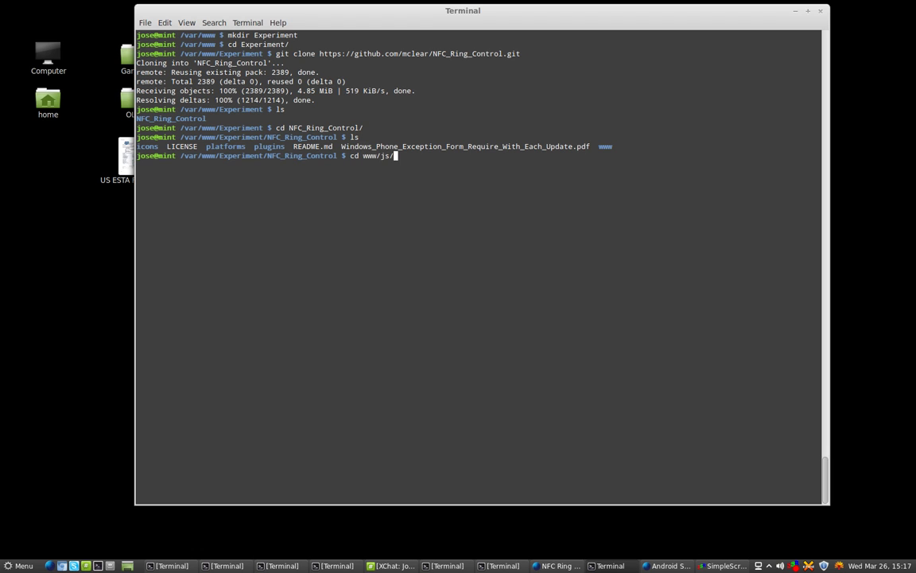
text(nfcRing/)
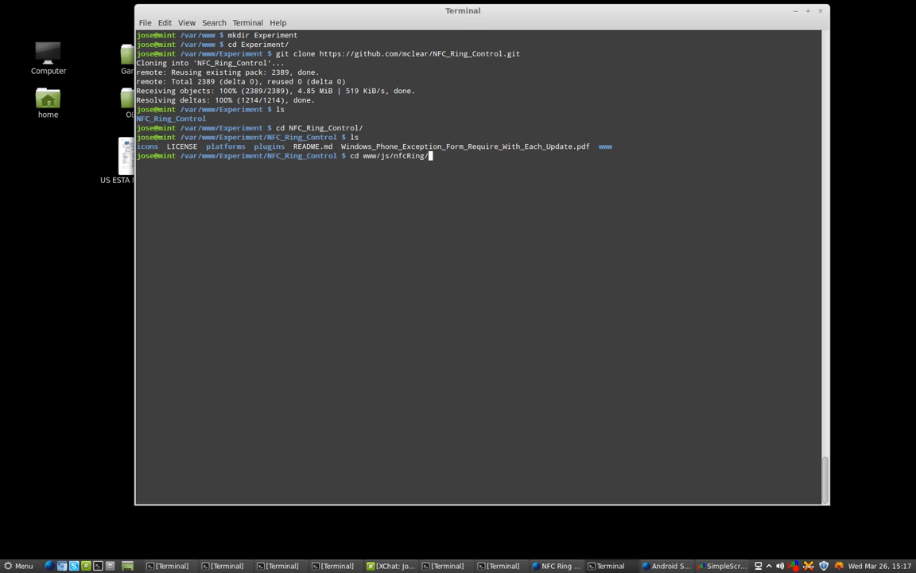
key(Return)
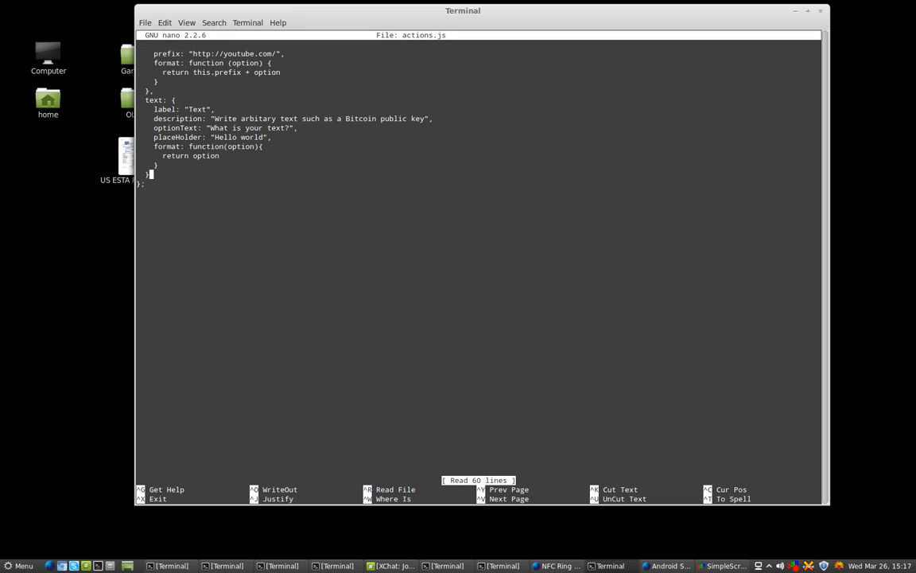
Start a snooker action block in actions.js labelled "Snooker Color"
text(sno)
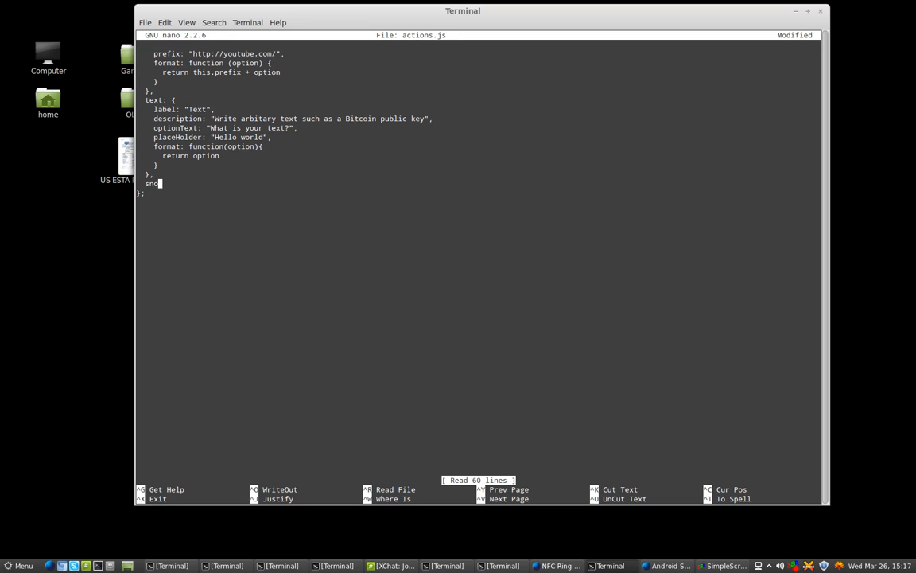
text(oker:)
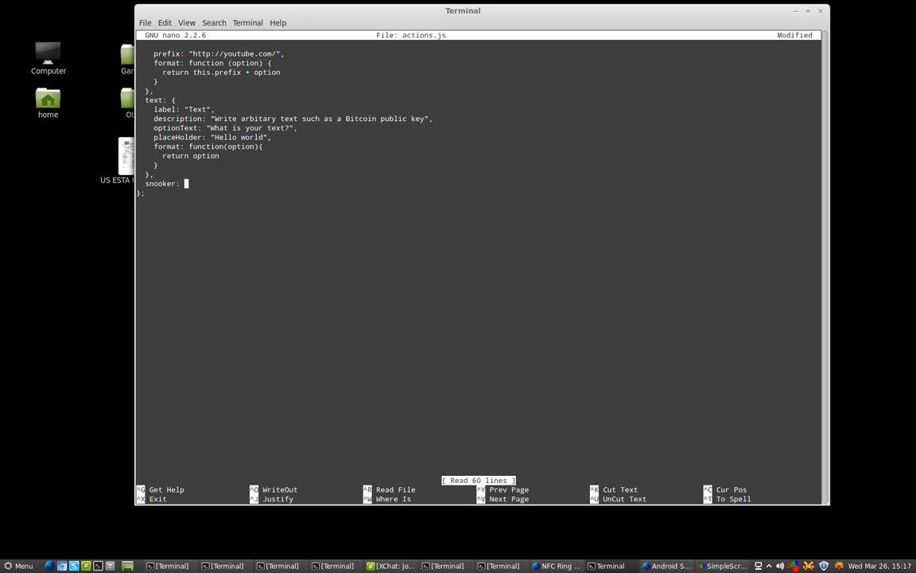
text({)
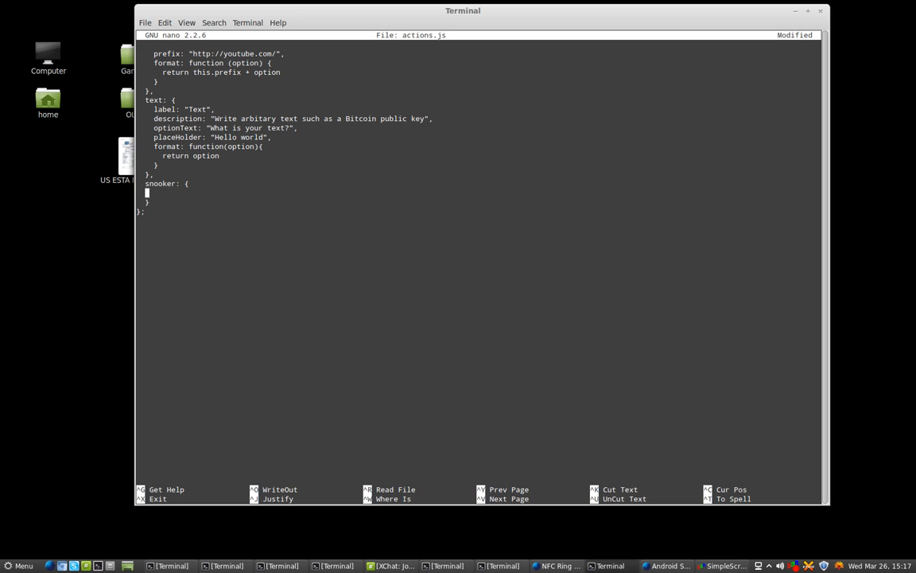
text(labe: "Sno)
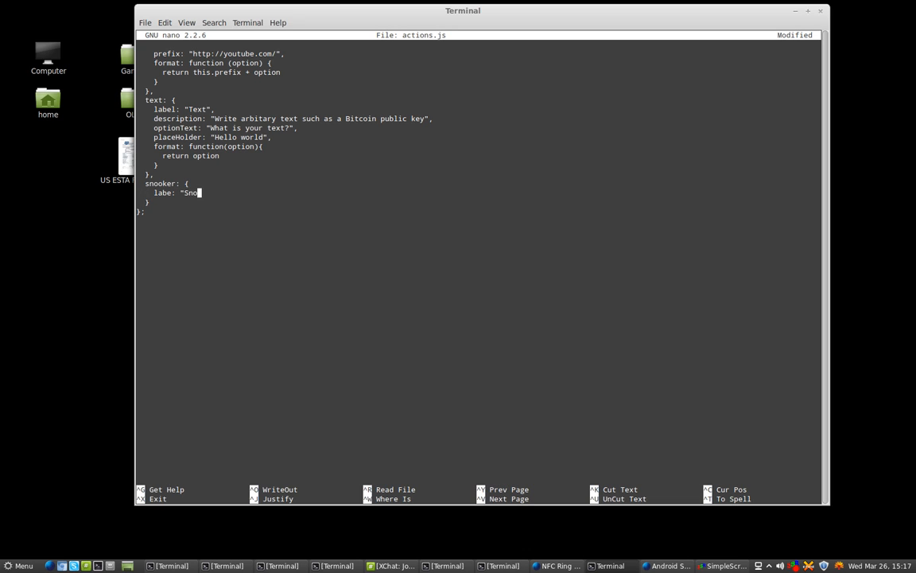
text(oker Color".)
text(description: "What's)
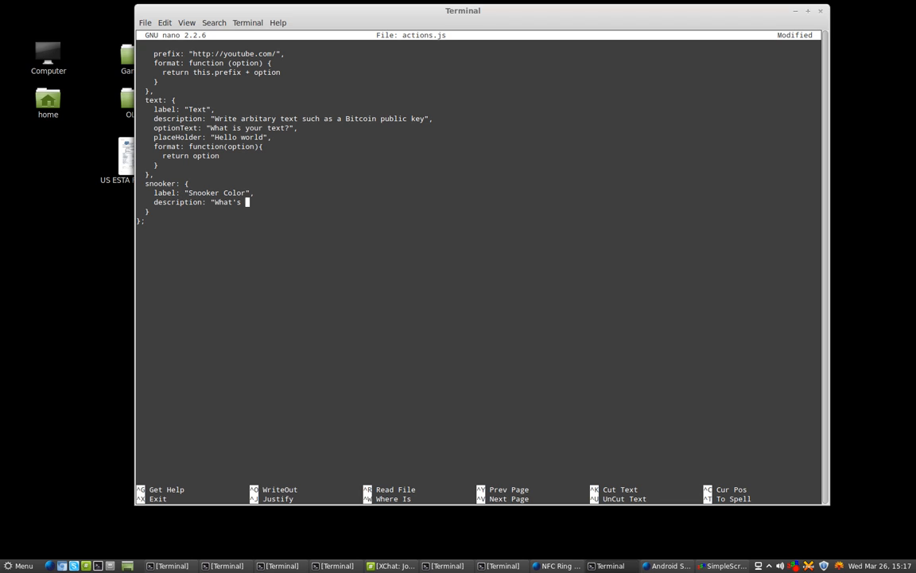
Add its favorite color ball description and optionText "What is your favorite color ball"
text(your favorite c)
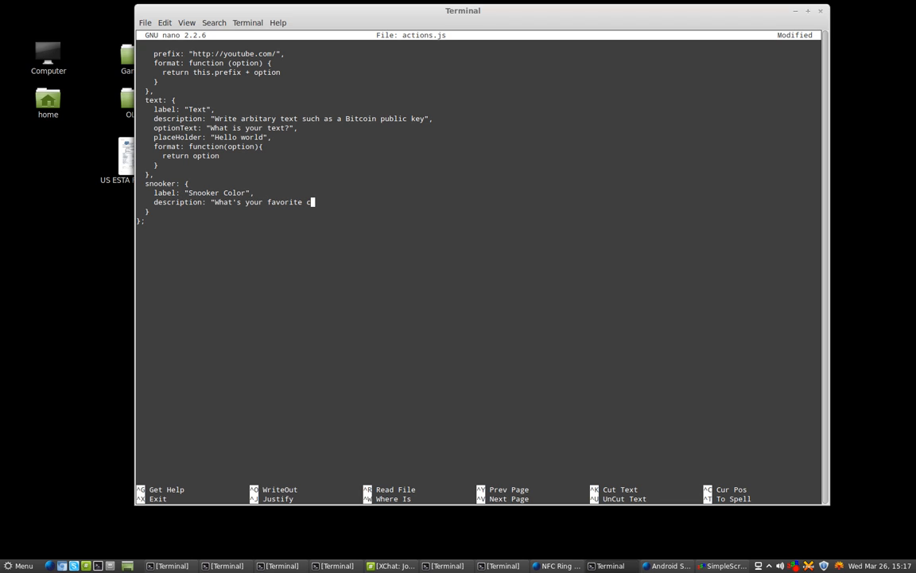
text(olor ball?")
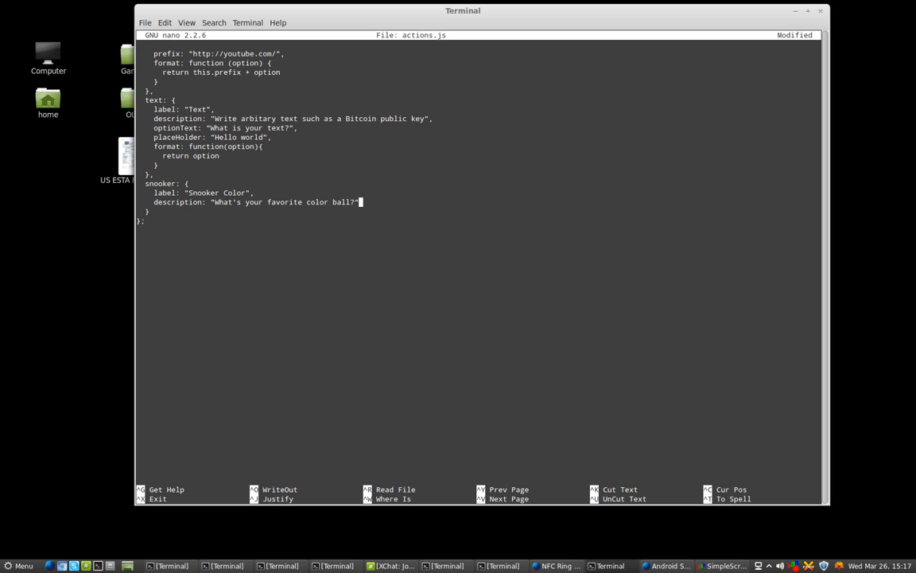
text(optionText:)
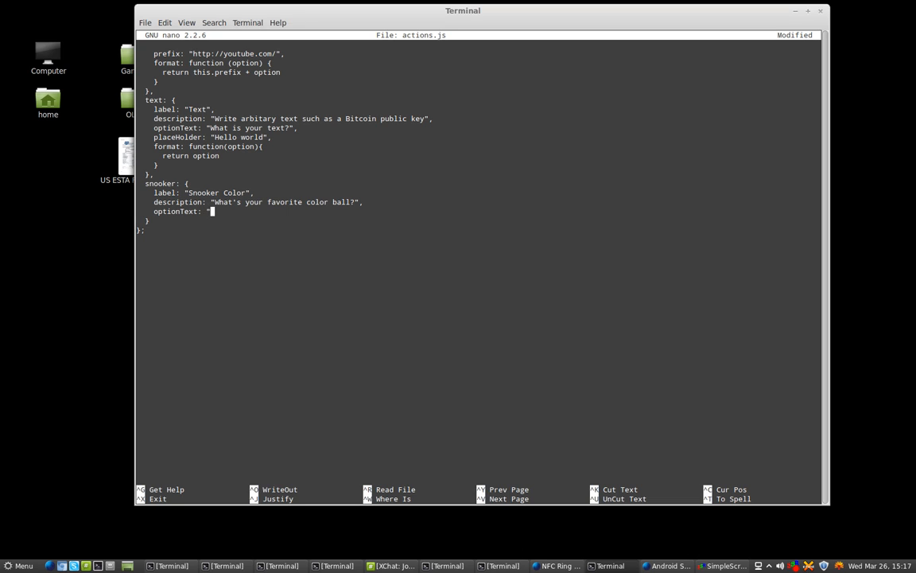
text(What is)
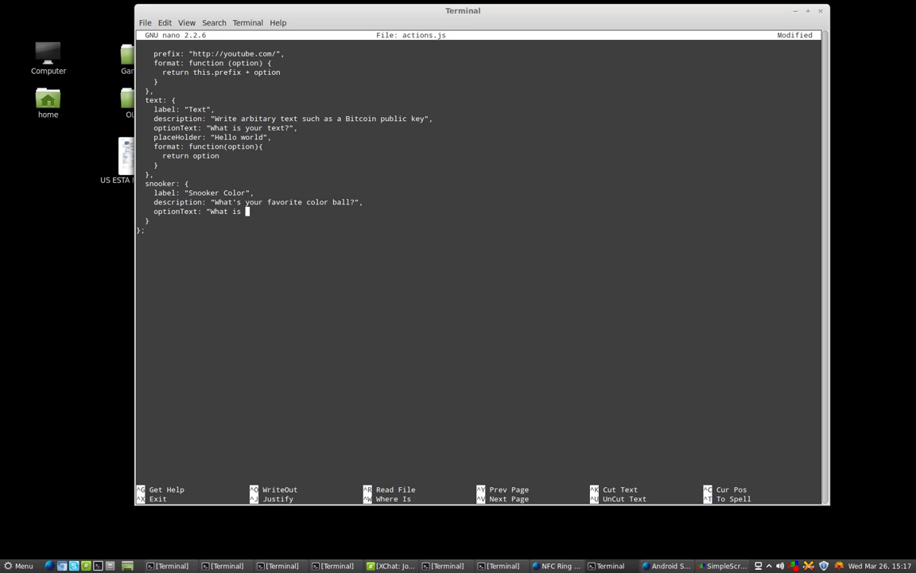
text(your favor)
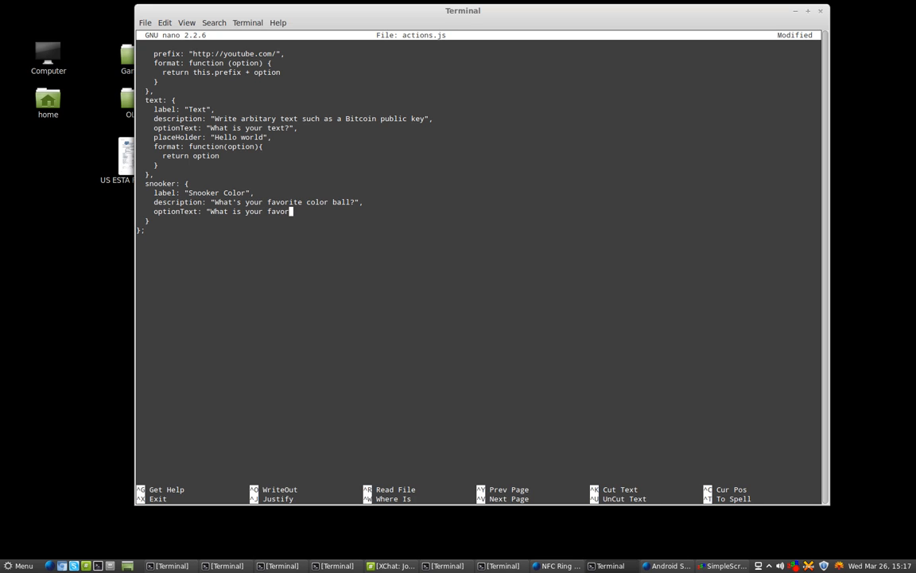
text(ite color ball?)
click(258, 202)
text(F)
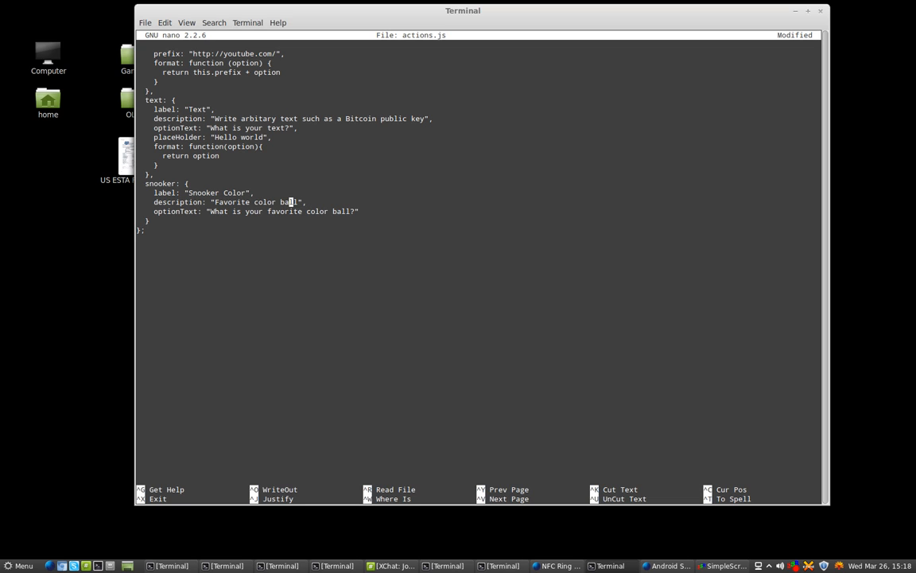
Reword the description as snooker and add placeHolder "Pink"
text(snooker)
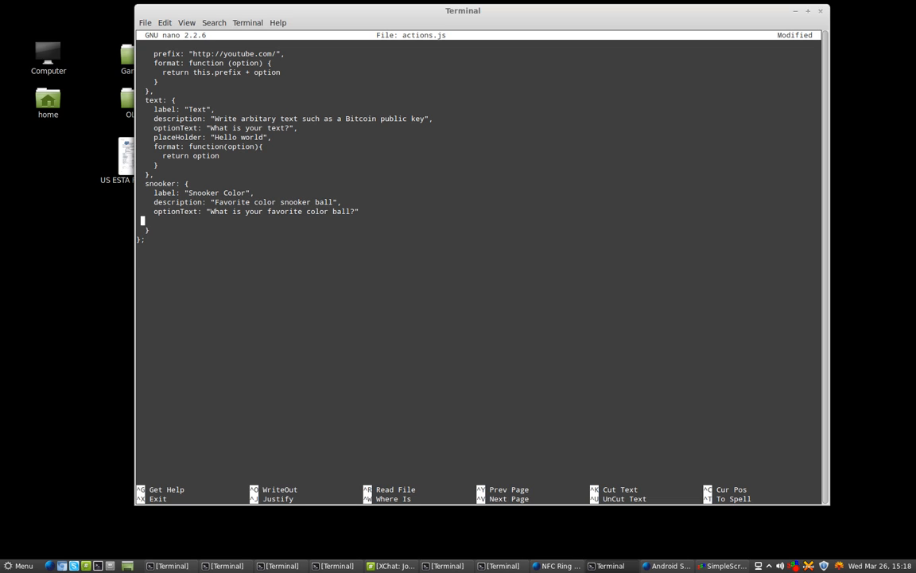
text(placeHolder@:)
click(256, 211)
text(,)
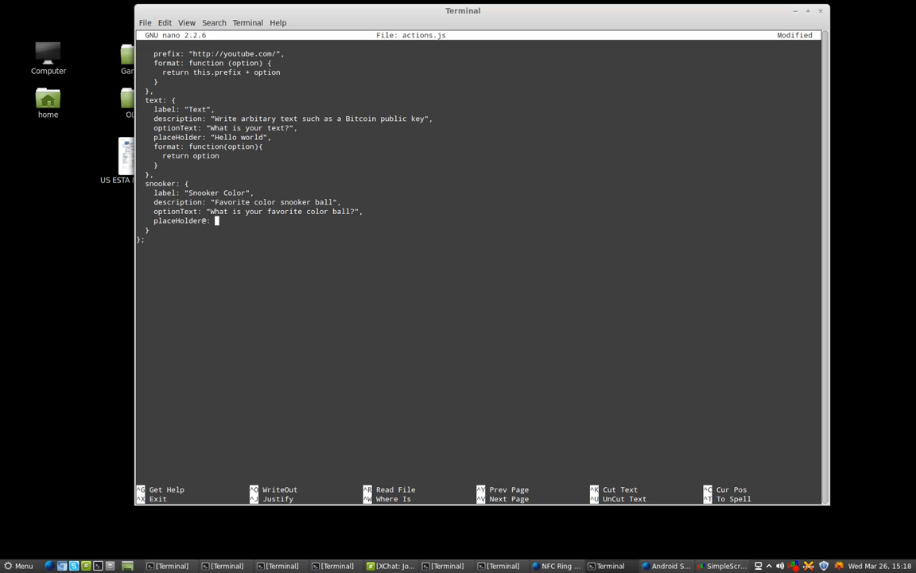
text("Pu)
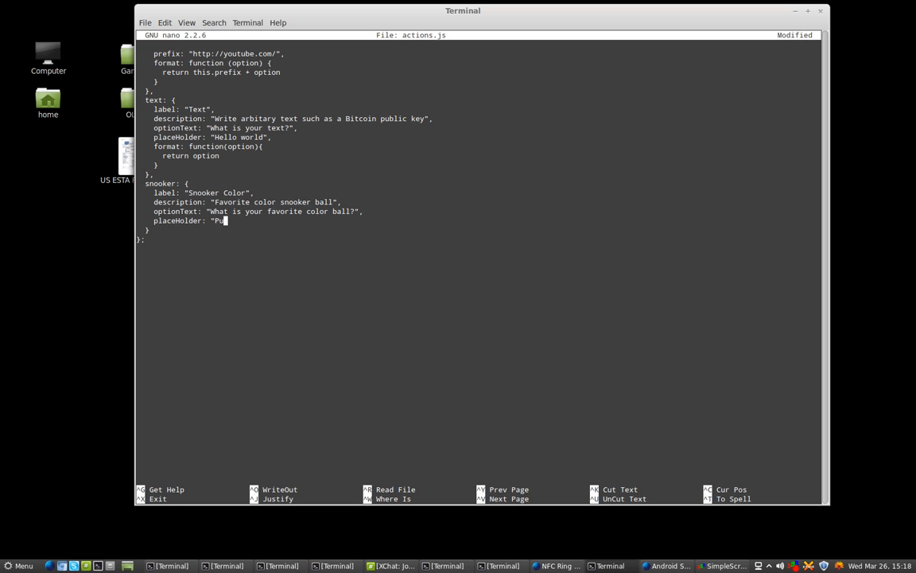
text(ink",)
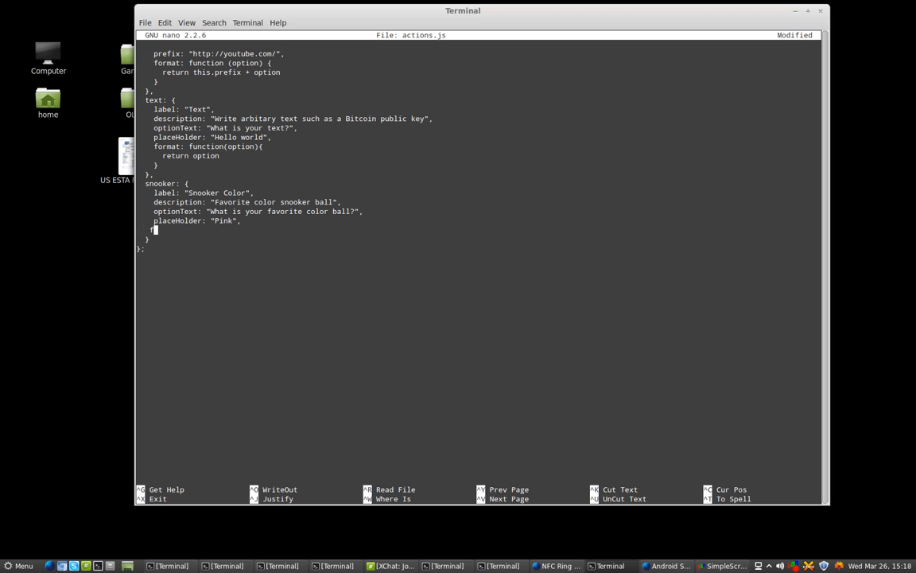
Add a format: function(option) returning option, with a trailing comment
text(ormat: f)
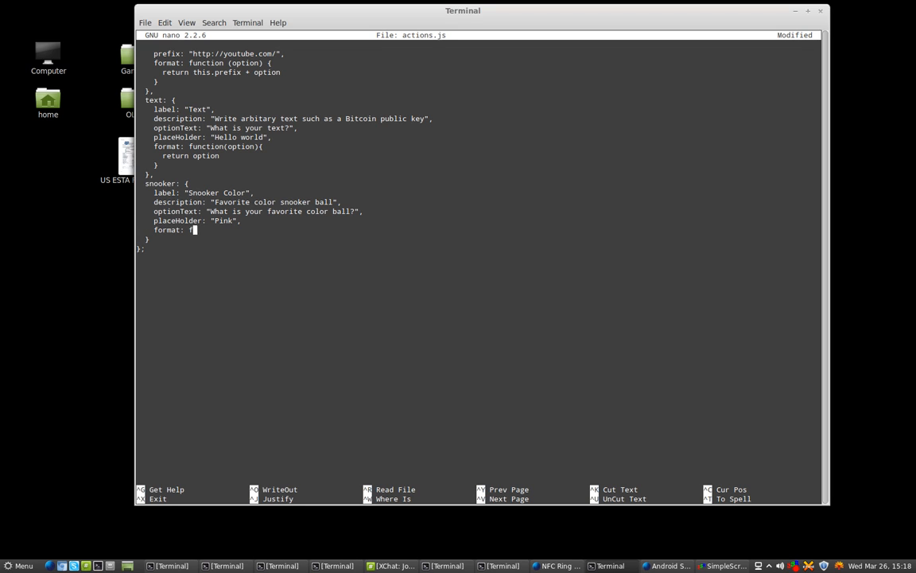
text(unction(option){)
text(})
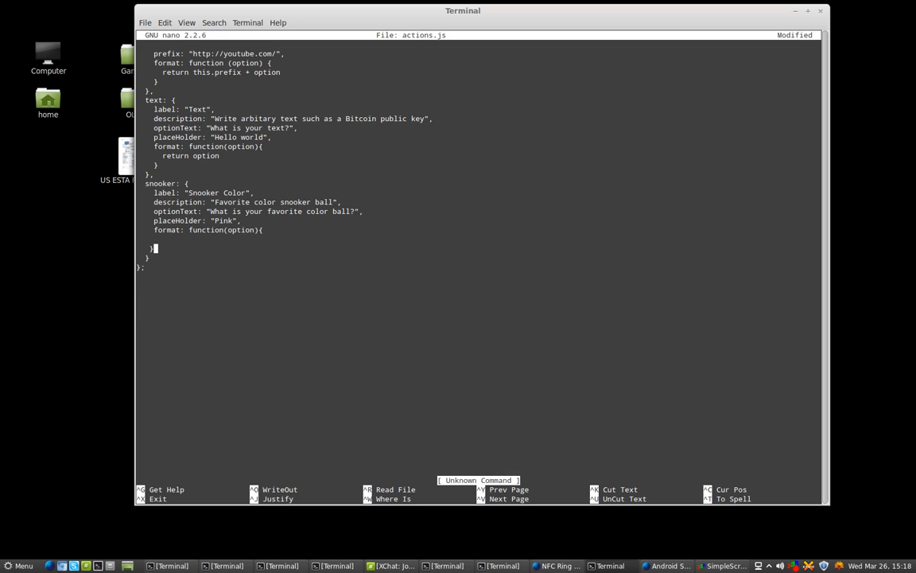
text(return option)
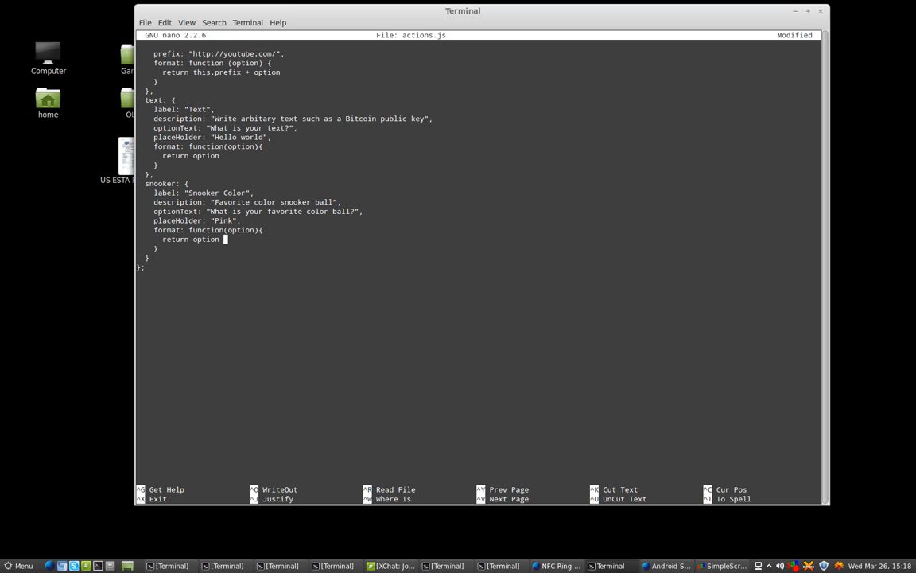
text(//)
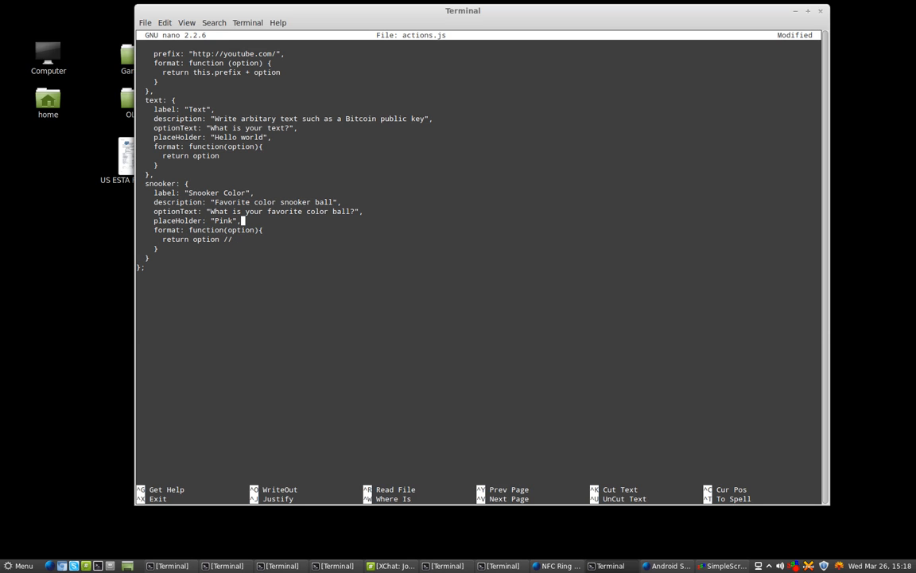
Save actions.js, try the sample value 'sdf' in the Snooker action input, and return to the editor
key(ctrl+o)
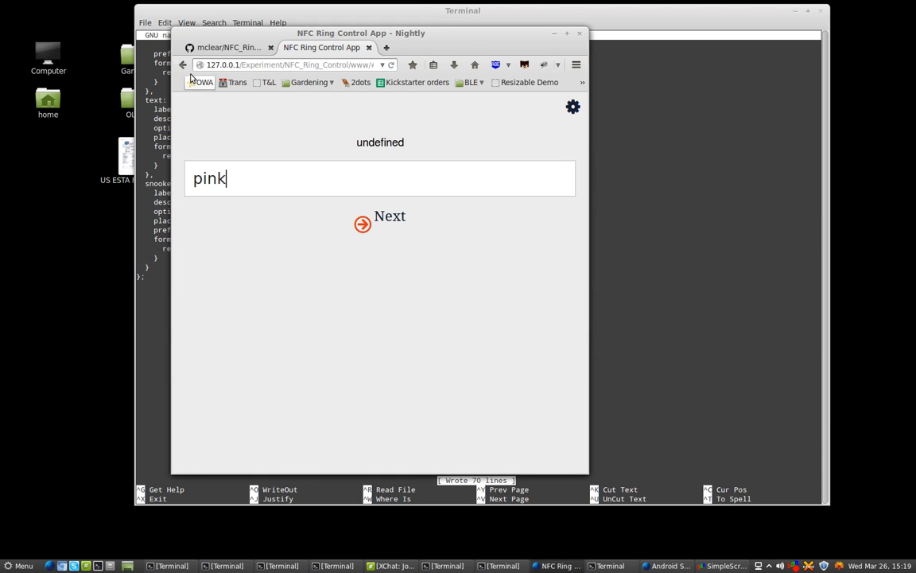
click(363, 223)
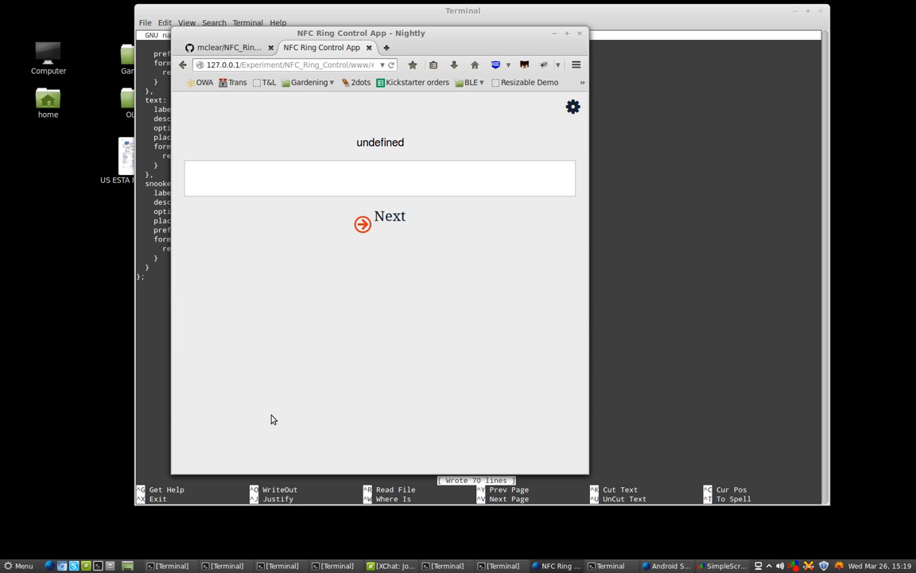
text(sdf)
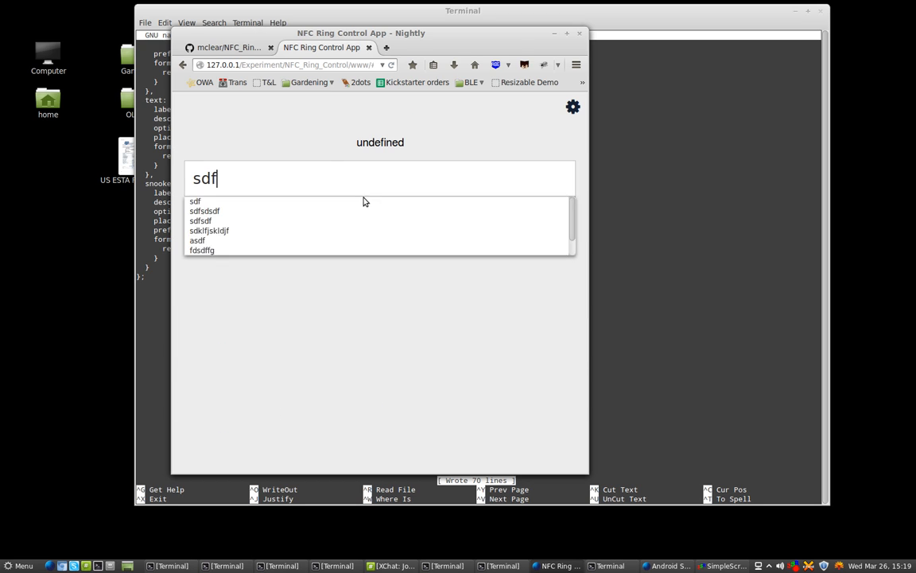
click(200, 221)
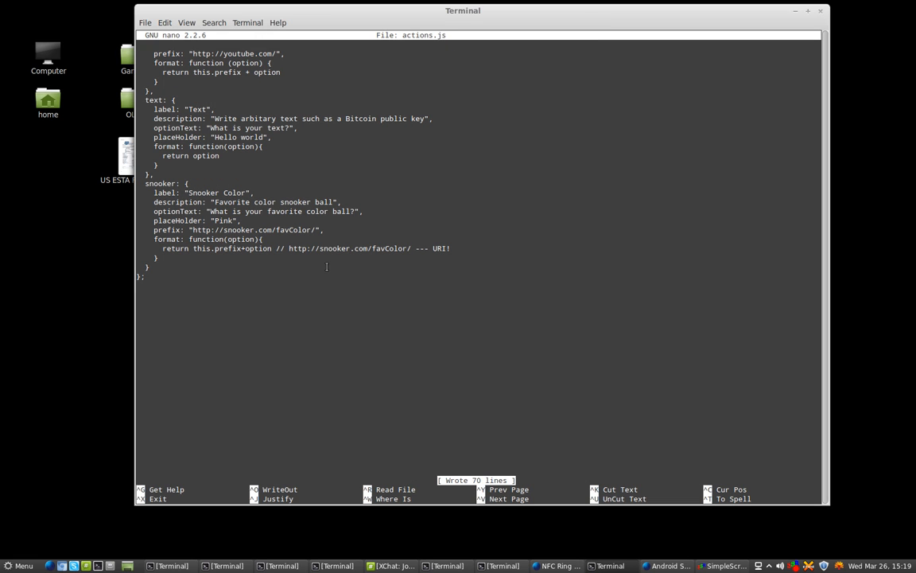
mouse_move(315, 271)
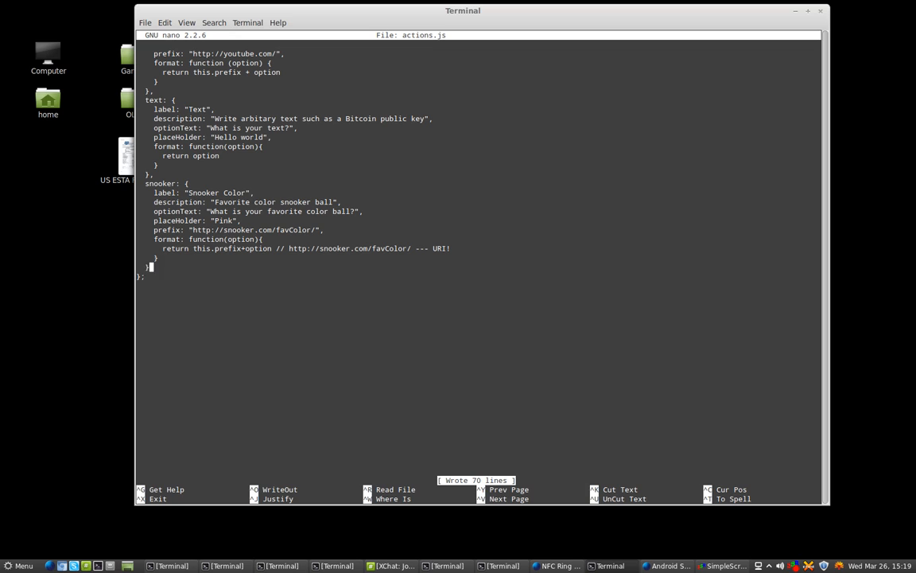
Trim the format line to 'return this.prefix+option' and save actions.js again
click(451, 248)
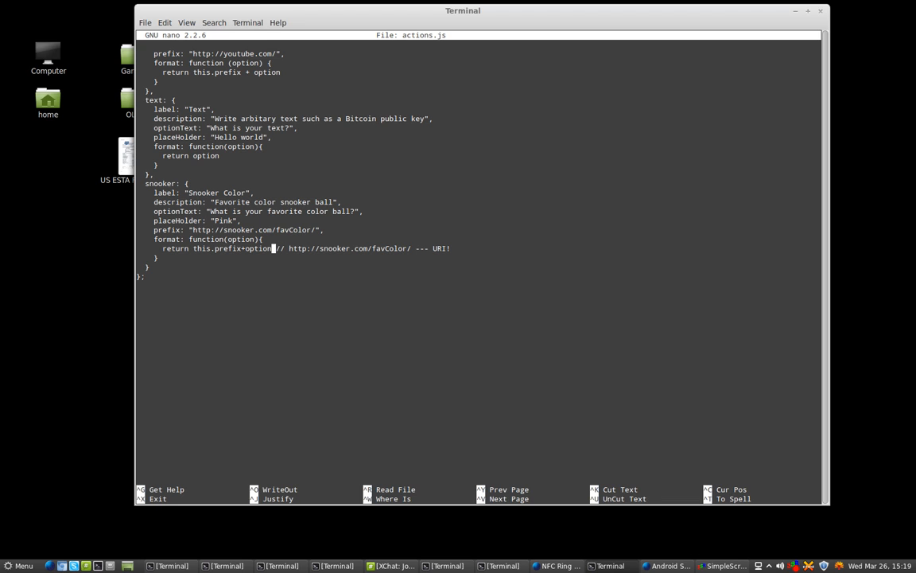
key(ctrl+o)
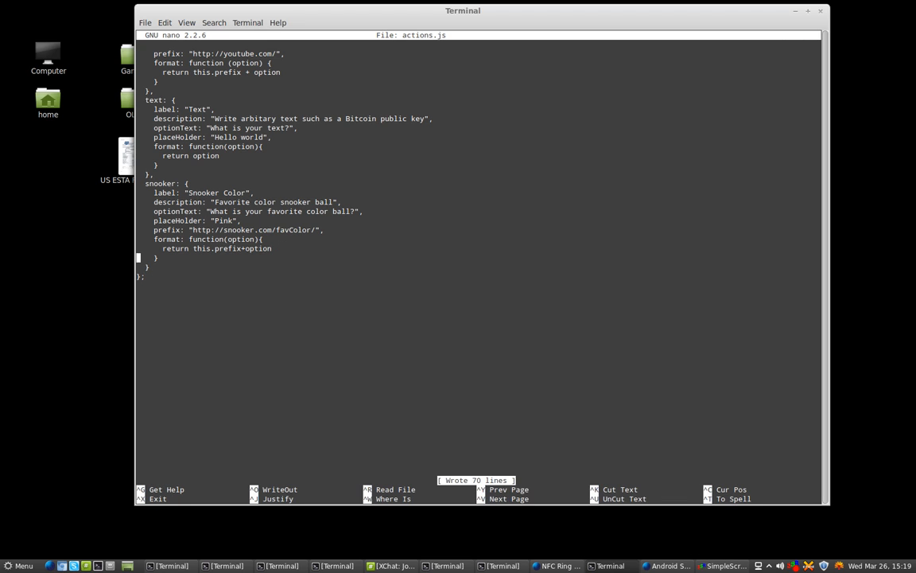
mouse_move(419, 170)
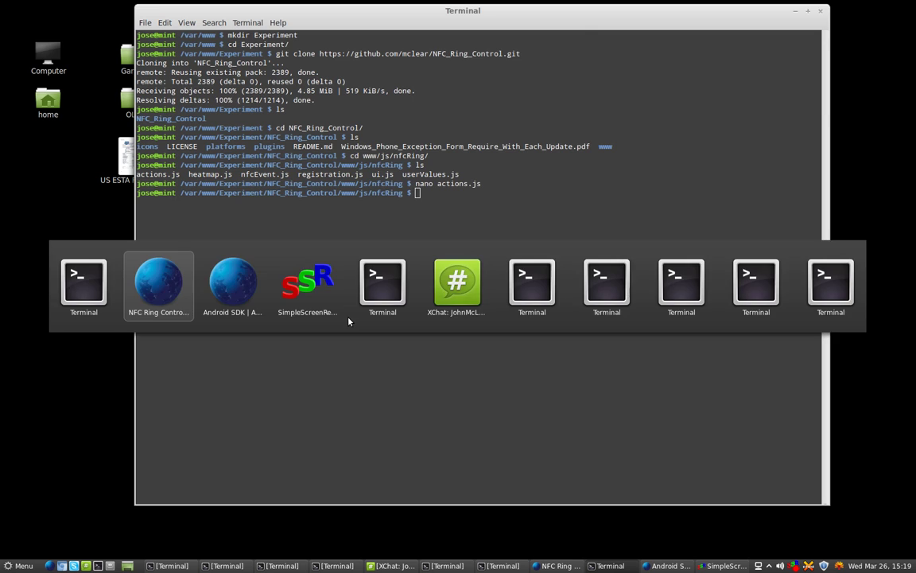
Show the ring action list with the new Snooker Color entry and its snooker-ball description
click(158, 286)
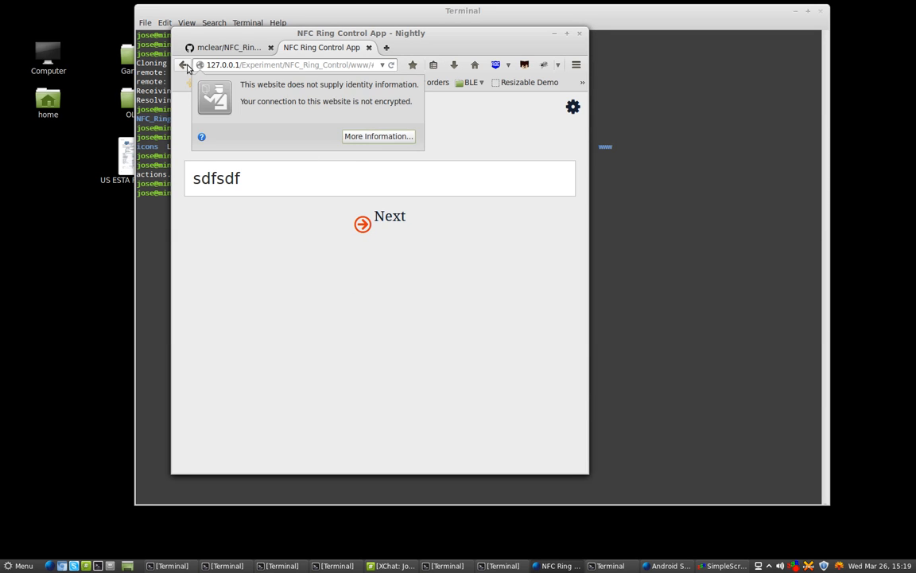
click(186, 64)
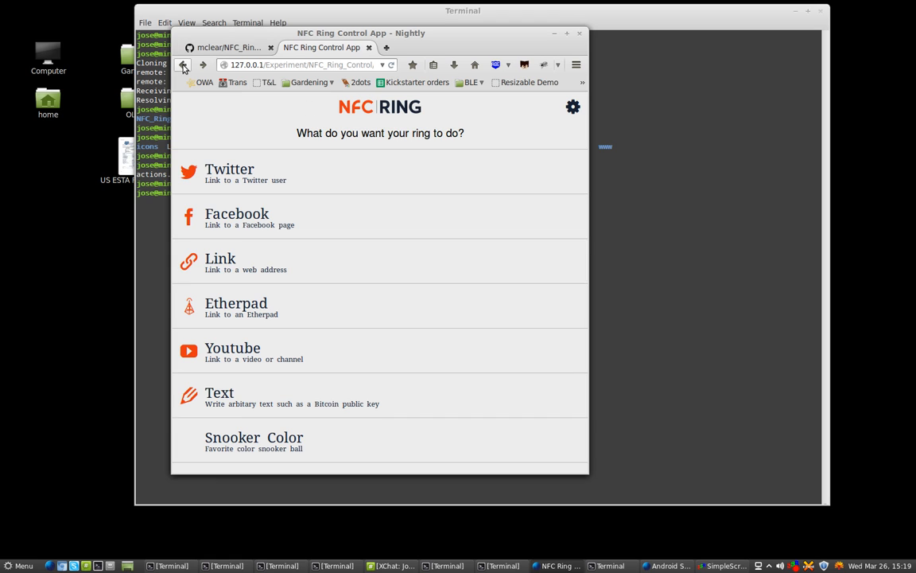
mouse_move(330, 454)
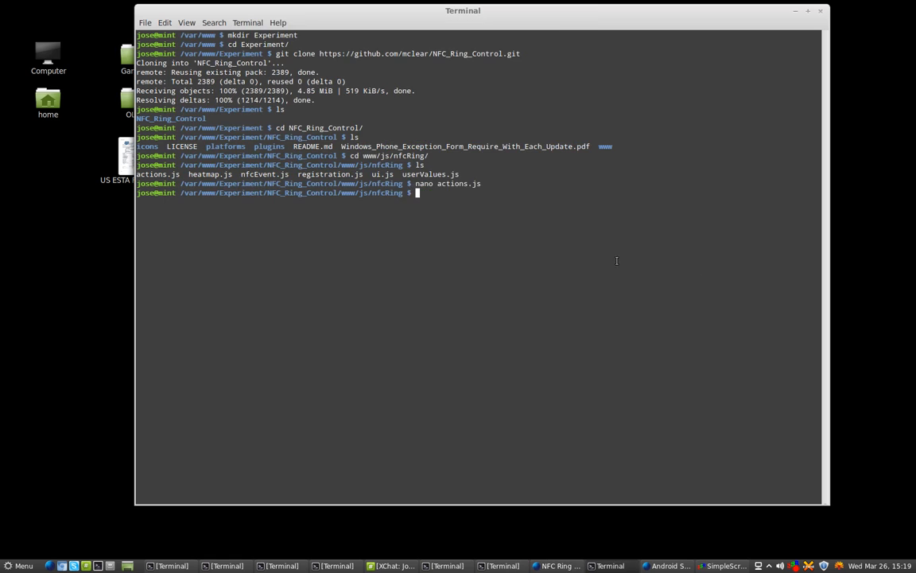
Go up to NFC_Ring_Control with cd ../../../ and run cordova build android
text(cd ../../../)
text(cordova build android)
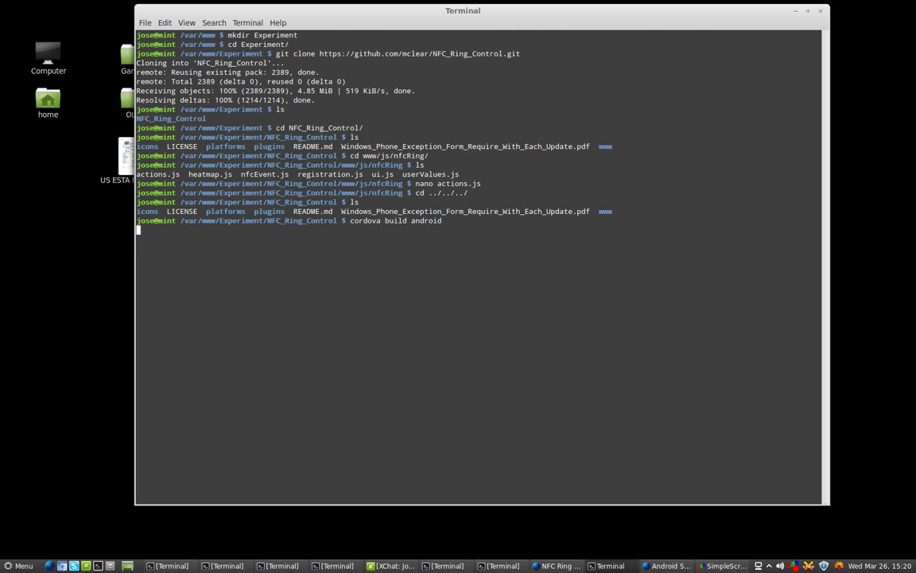
key(Return)
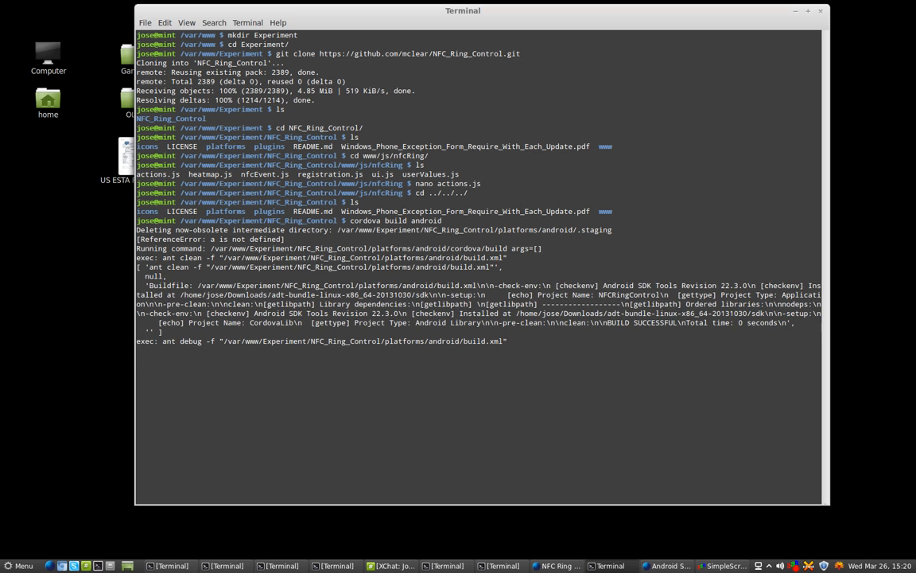